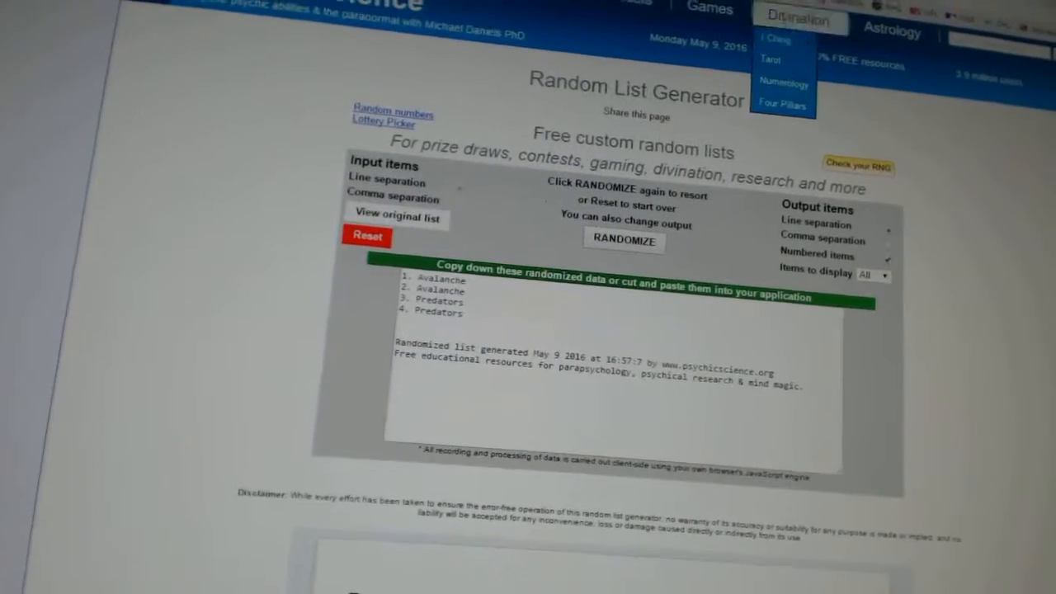
# Randomize the Avalanche/Predators, Devils/Penguins and Oilers/Flames team lists in turn
pyautogui.click(625, 240)
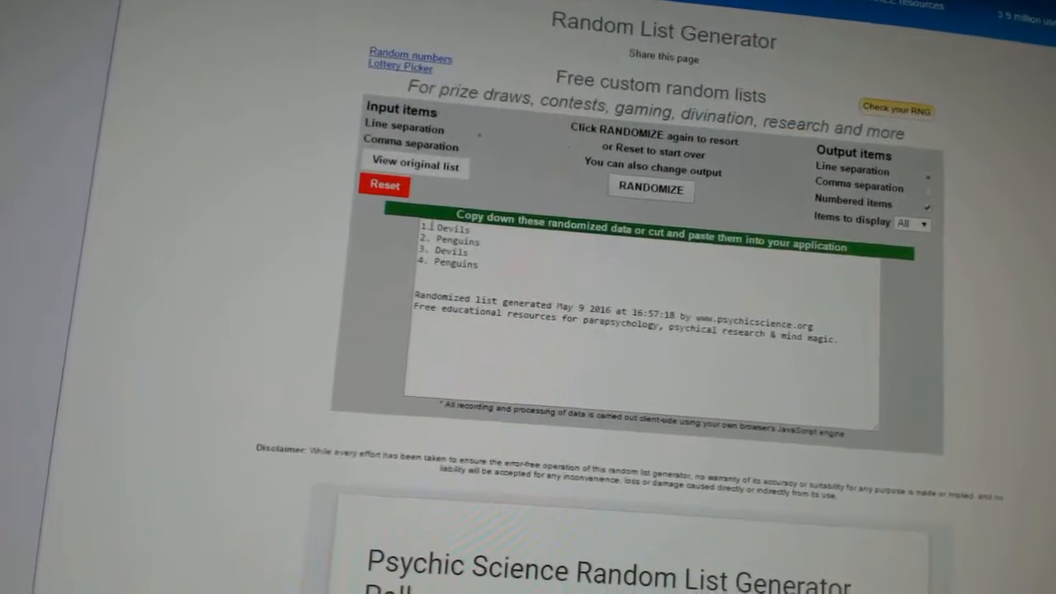
pyautogui.click(650, 188)
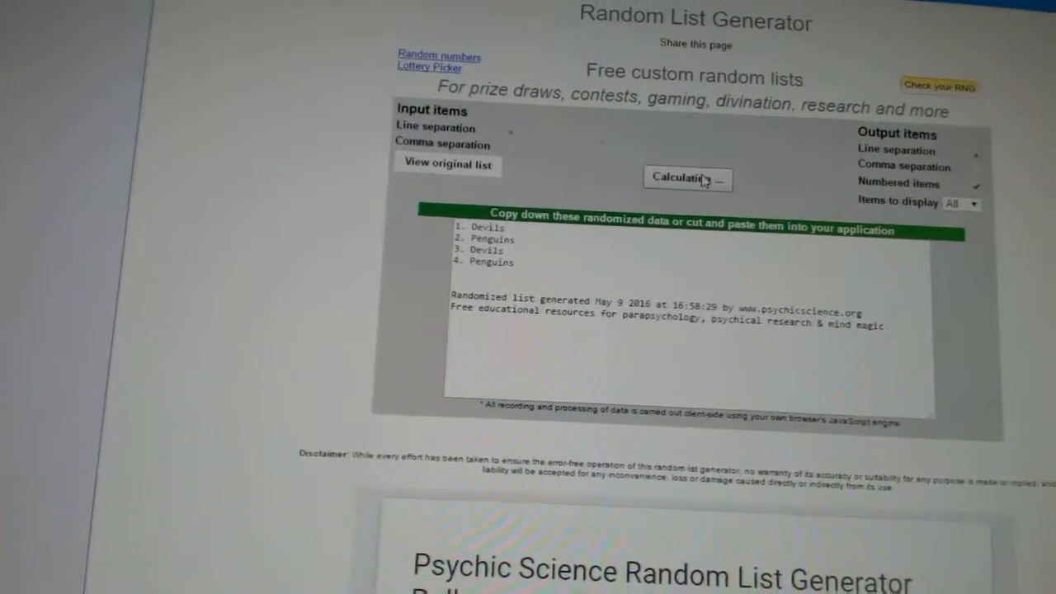
pyautogui.click(688, 178)
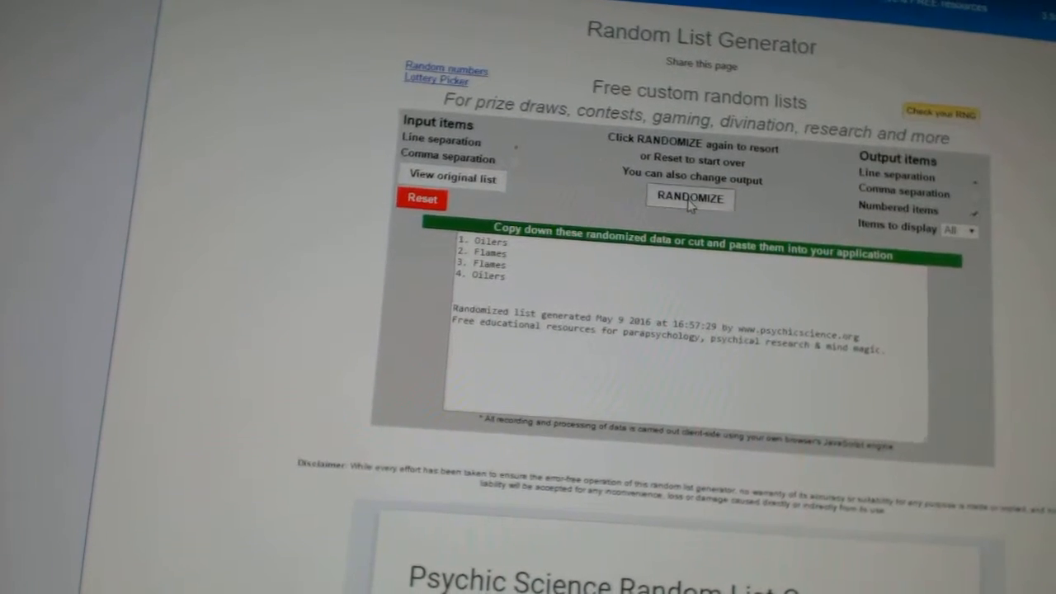
# Reshuffle the Oilers/Flames, Canadiens/Capitals (twice) and Wings/Blues team lists
pyautogui.click(690, 198)
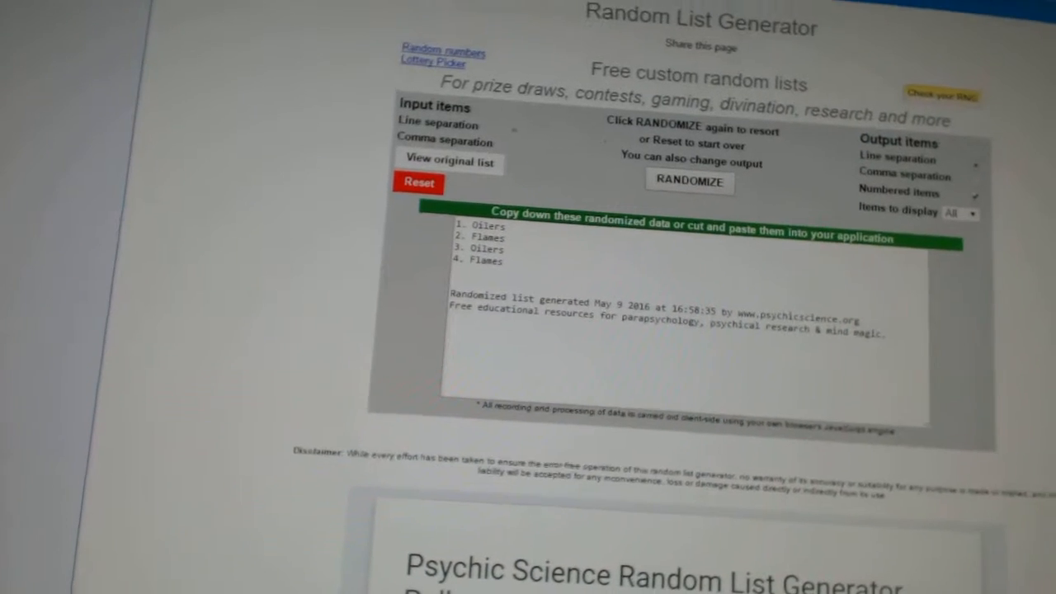
pyautogui.click(690, 181)
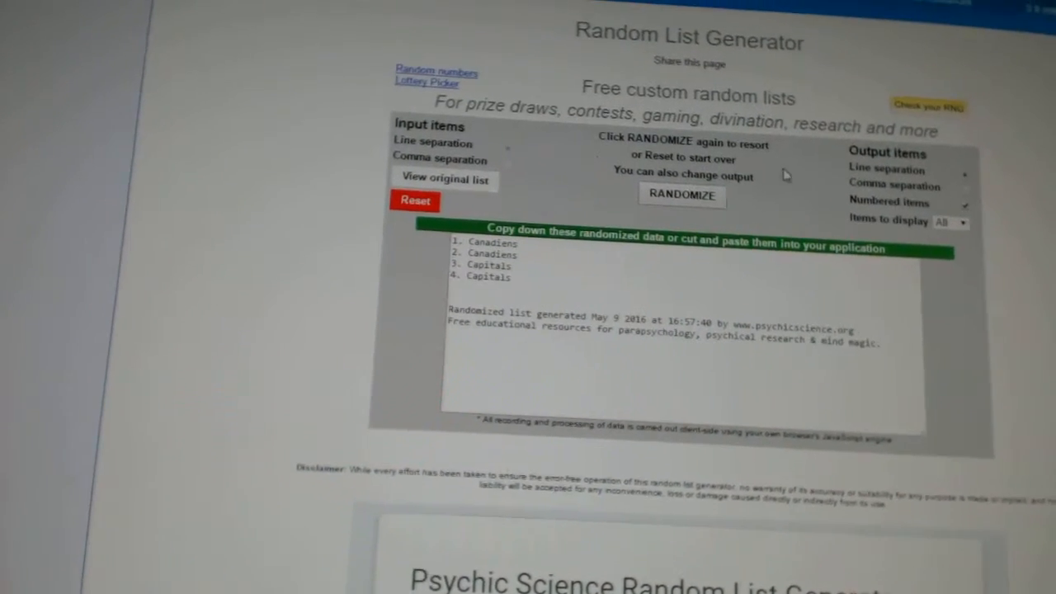
pyautogui.click(682, 195)
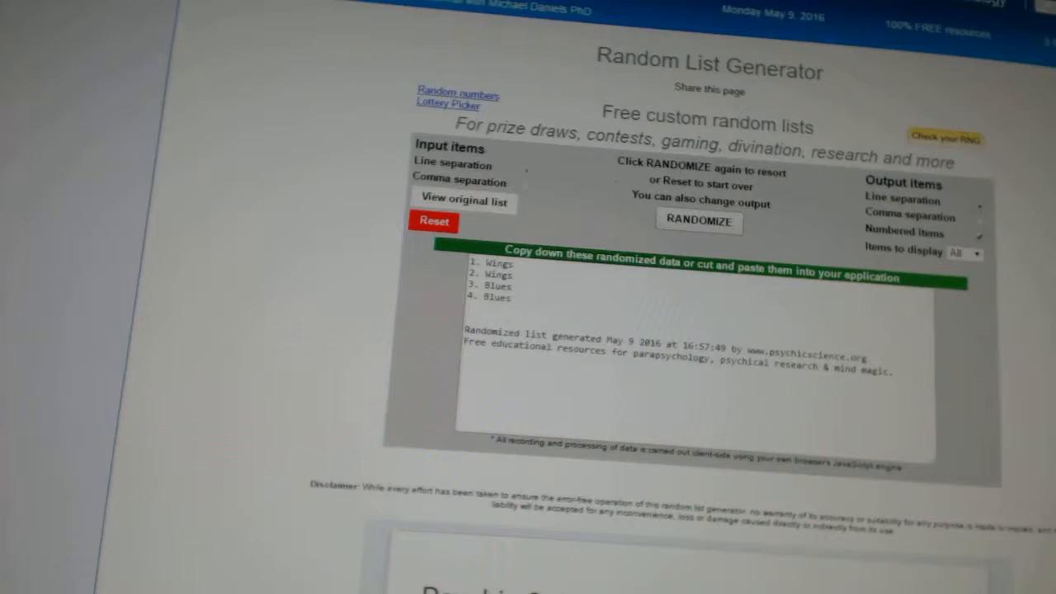
pyautogui.click(699, 221)
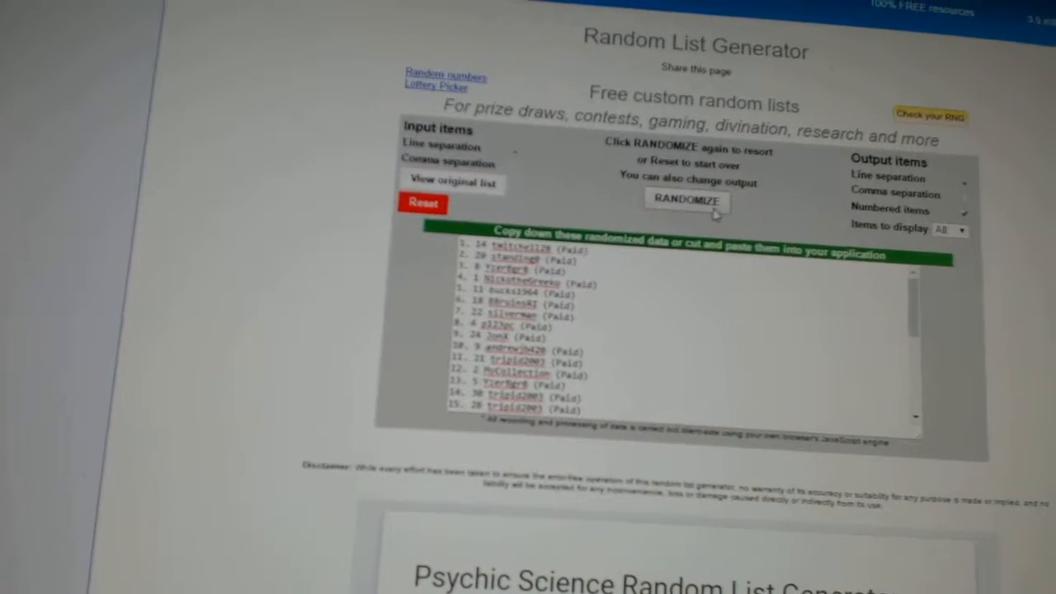
# Randomize the long paid-buyer list into a new numbered order
pyautogui.click(687, 200)
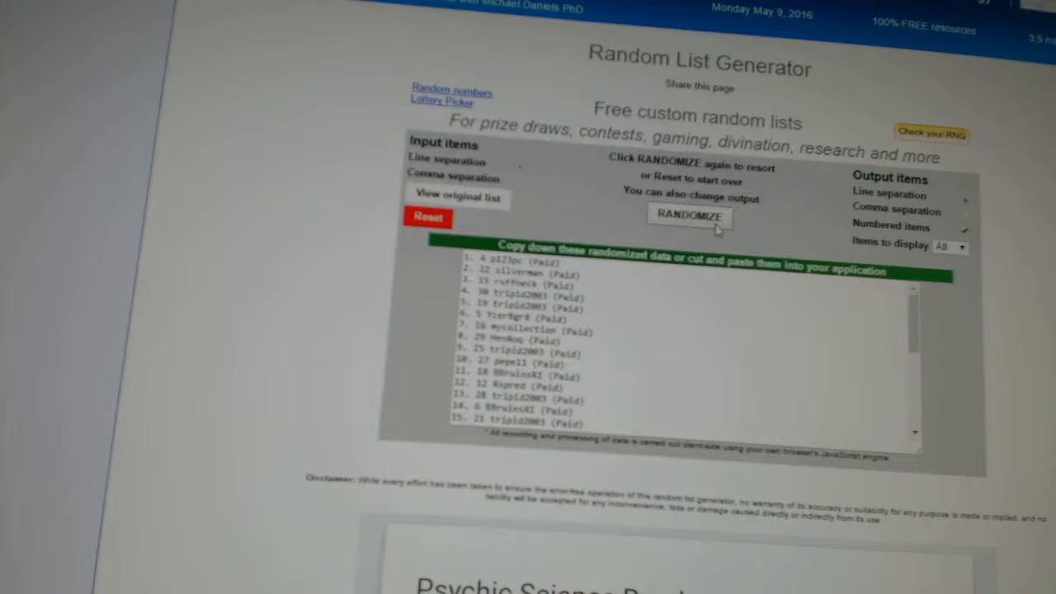